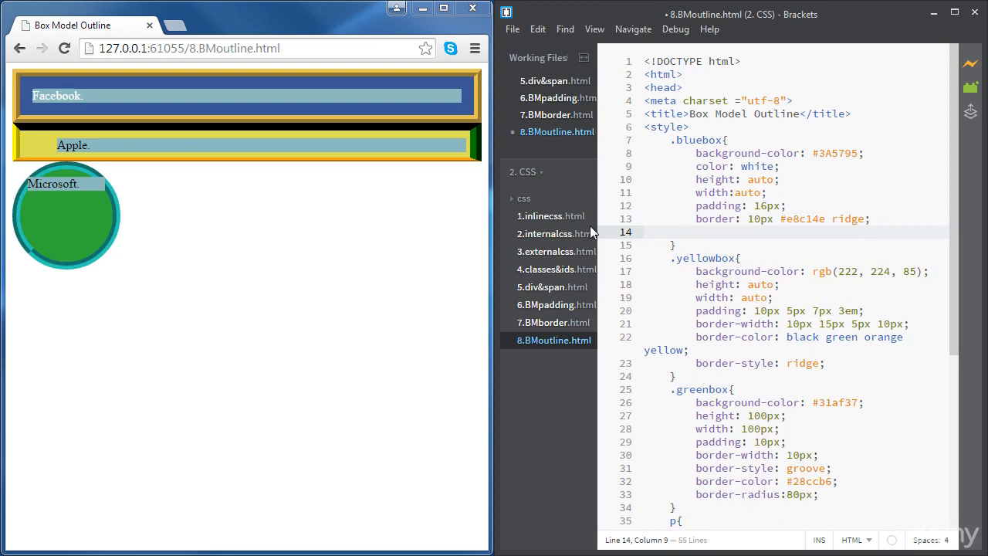
{"action": "mouse_move", "coordinate": [224, 91]}
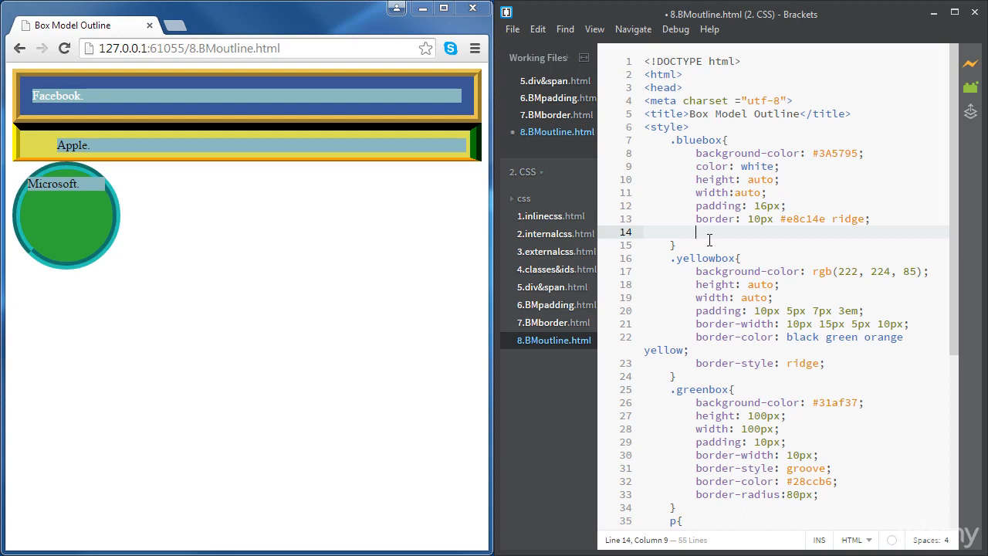
Step: Add outline-style: solid to the .bluebox rule, accepting 'solid' from the code hints
{"action": "type", "text": "outline-style:"}
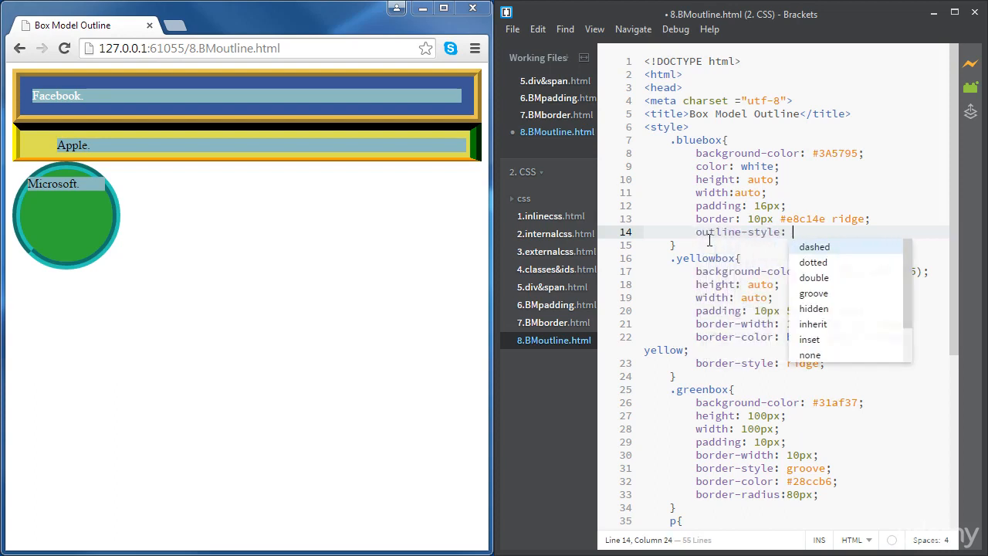
{"action": "type", "text": "sol"}
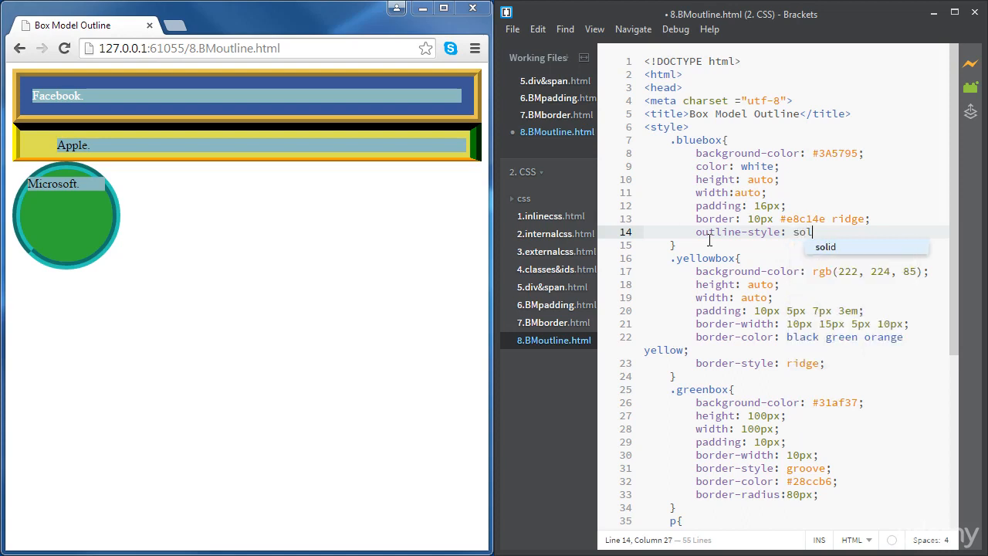
{"action": "key", "text": "enter"}
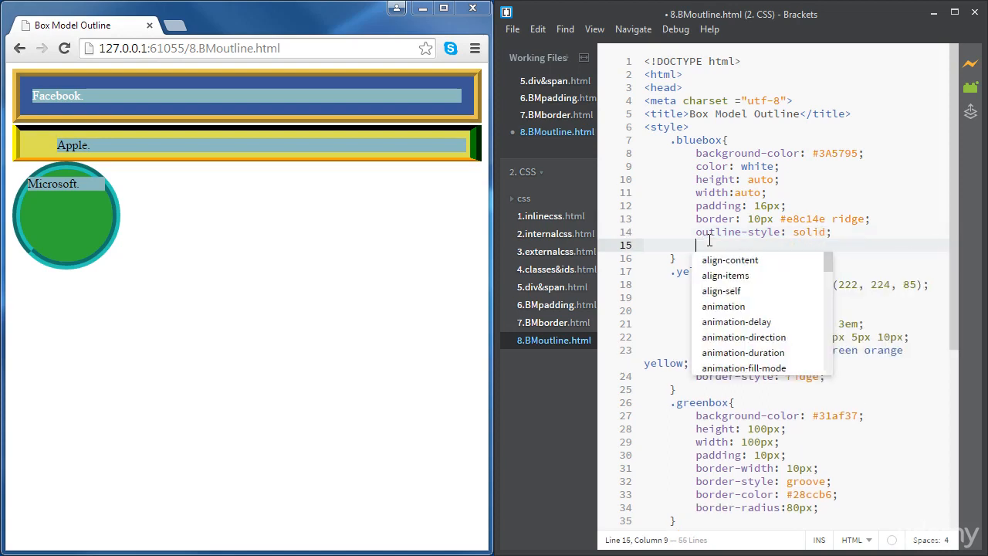
Step: Add outline-color and pick a pale purple (#bc8df5) in the inline colour editor
{"action": "type", "text": "outline-color: #ad8c28"}
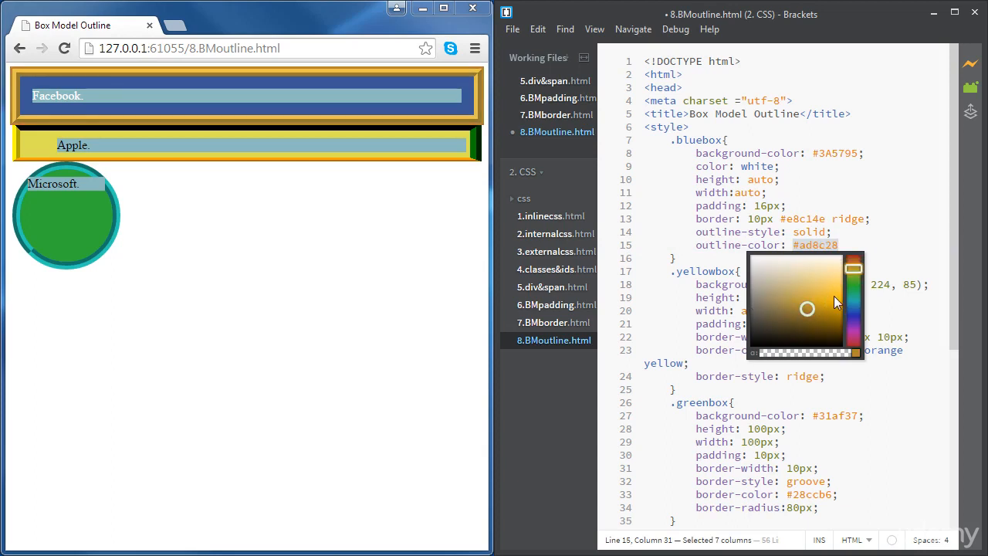
{"action": "left_click_drag", "start_coordinate": [807, 309], "coordinate": [779, 284]}
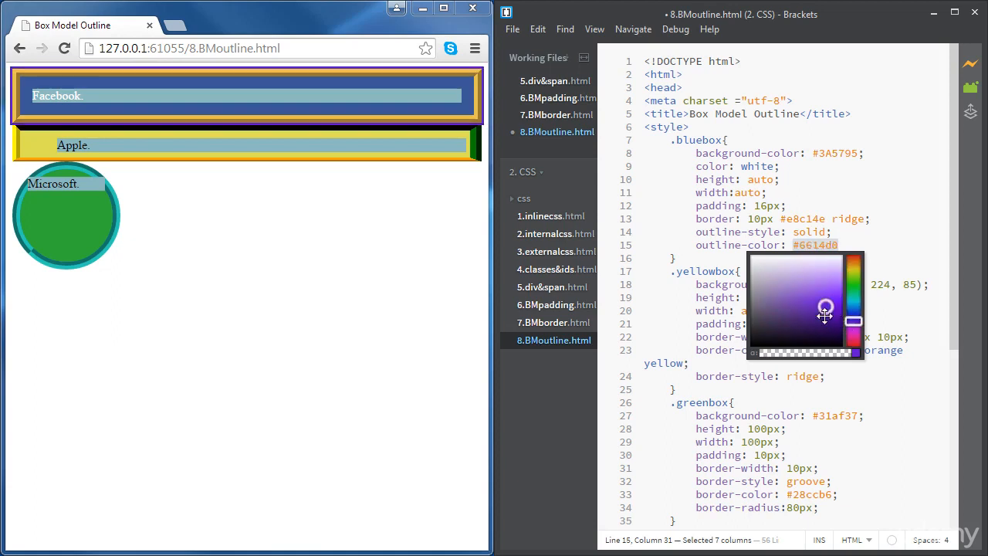
{"action": "left_click_drag", "start_coordinate": [825, 314], "coordinate": [809, 299]}
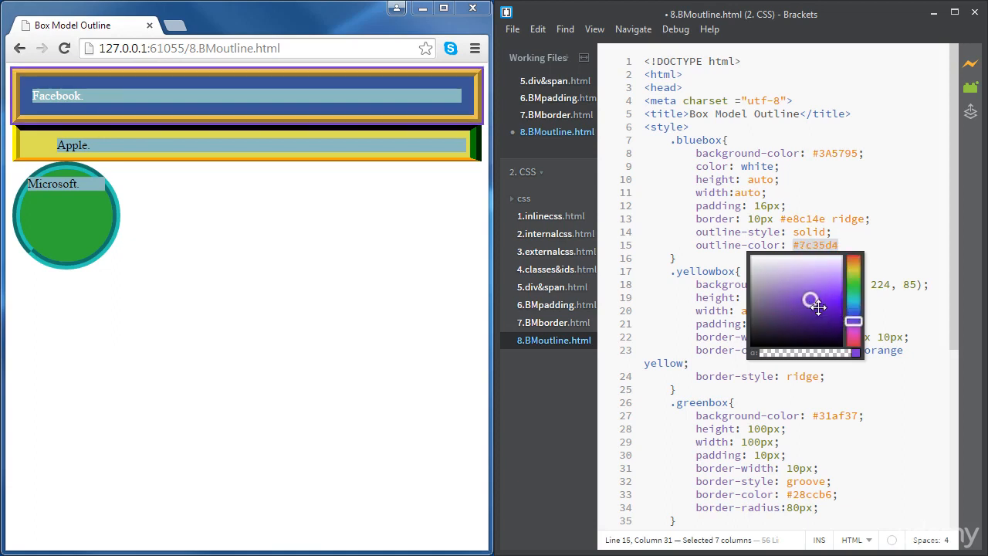
{"action": "left_click_drag", "start_coordinate": [811, 301], "coordinate": [834, 281]}
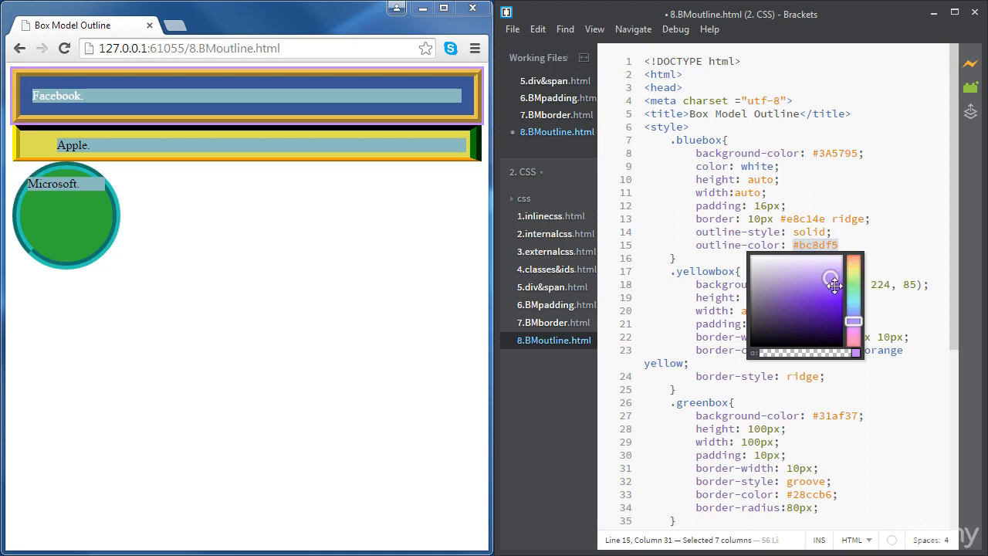
{"action": "left_click", "coordinate": [868, 250]}
{"action": "type", "text": ";"}
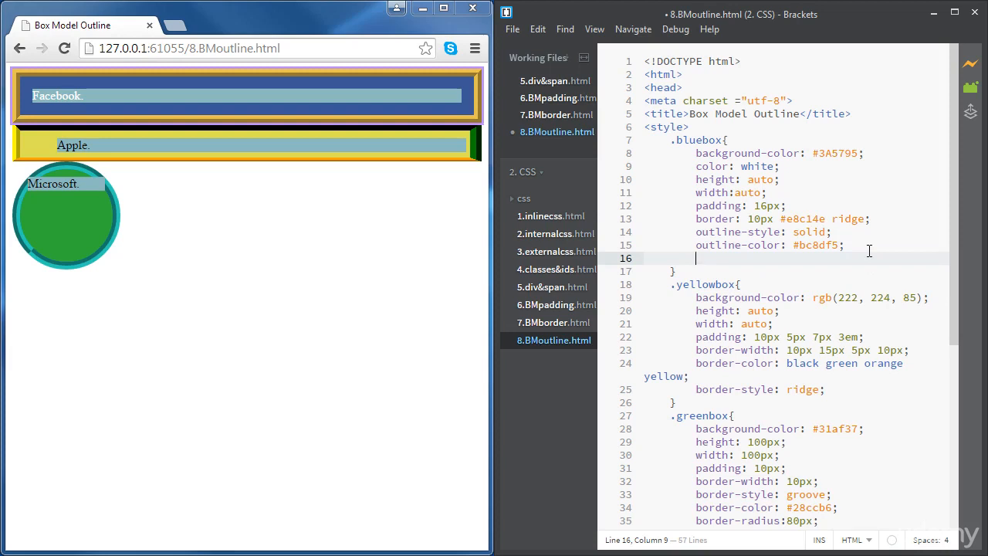
Step: Add outline-width: thick, accepting 'thick' from the code hints
{"action": "type", "text": "outline-width:"}
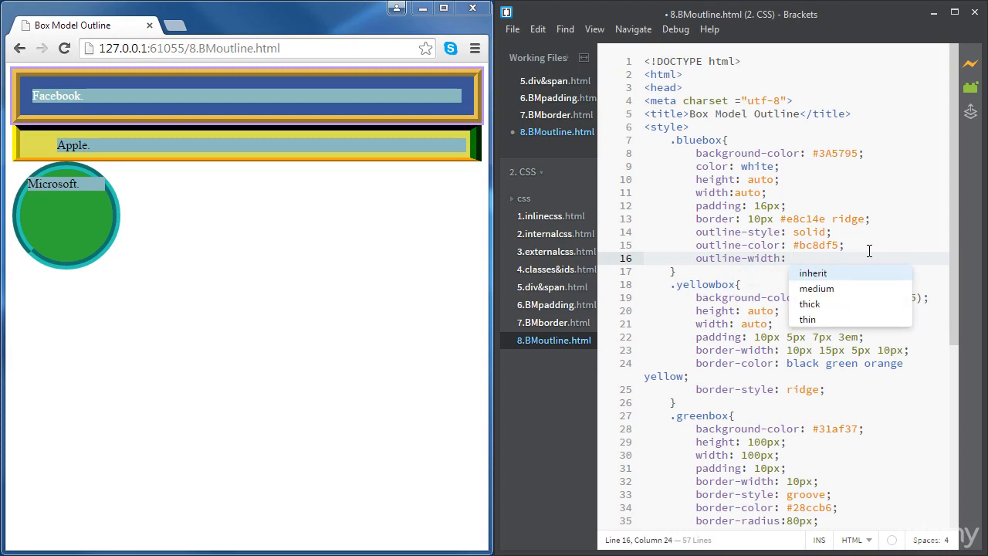
{"action": "type", "text": "thi"}
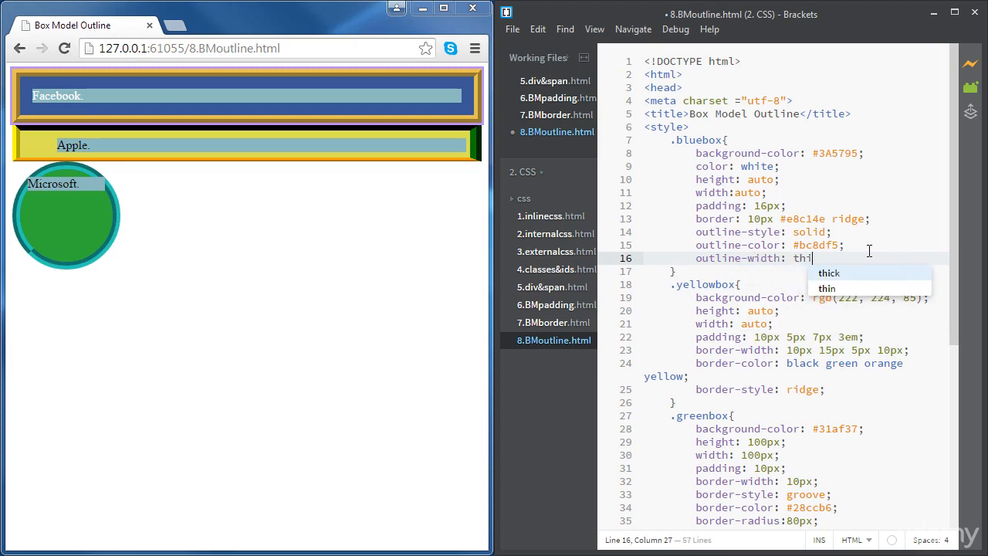
{"action": "left_click", "coordinate": [829, 271]}
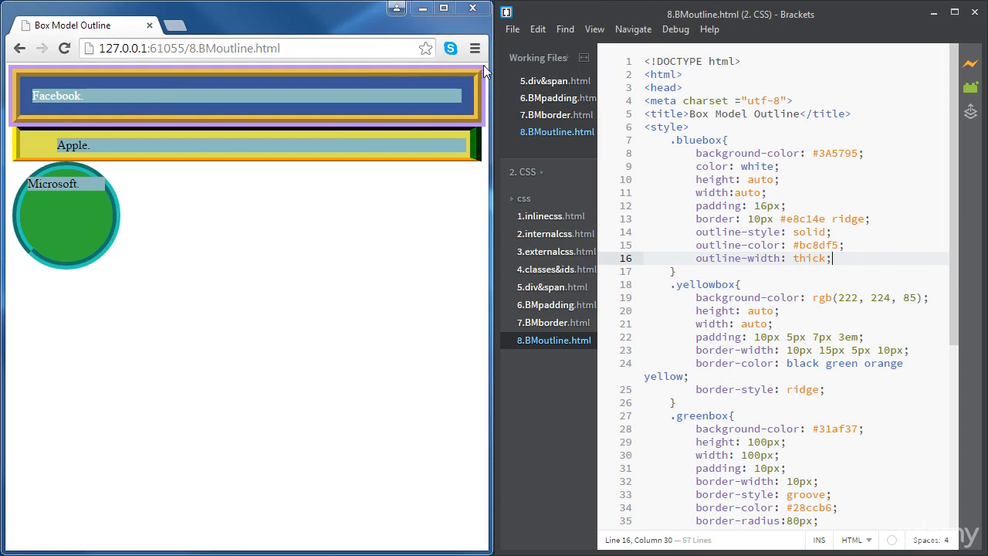
{"action": "mouse_move", "coordinate": [235, 137]}
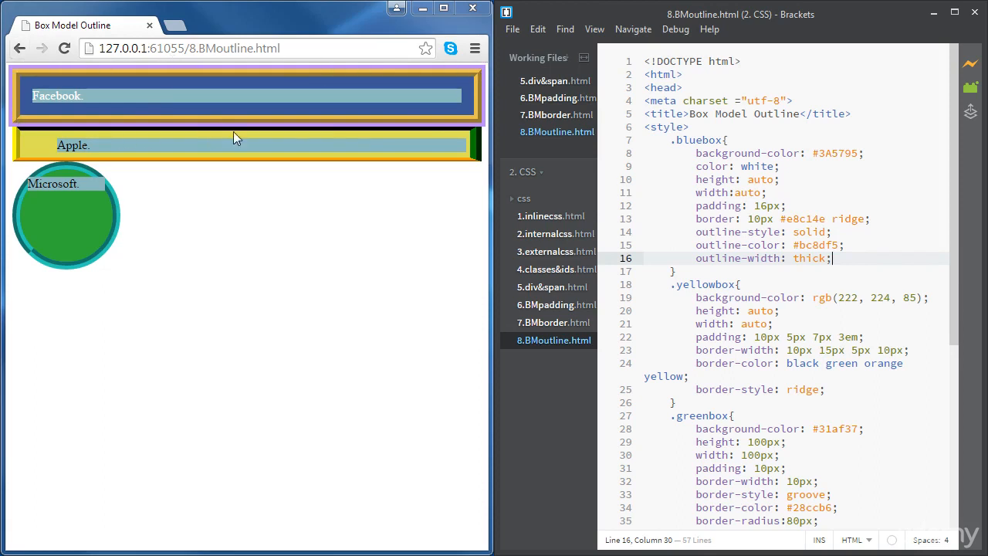
{"action": "mouse_move", "coordinate": [481, 116]}
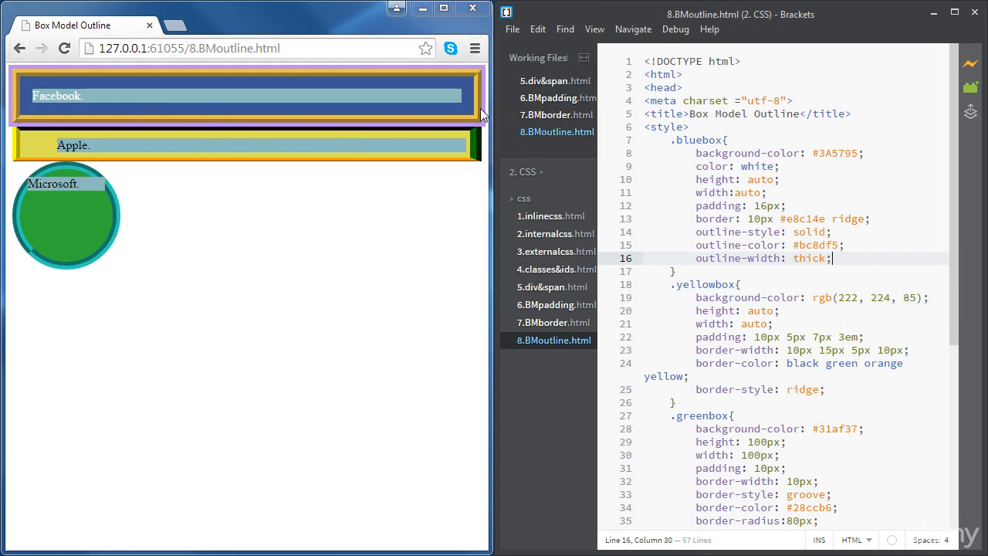
{"action": "mouse_move", "coordinate": [454, 120]}
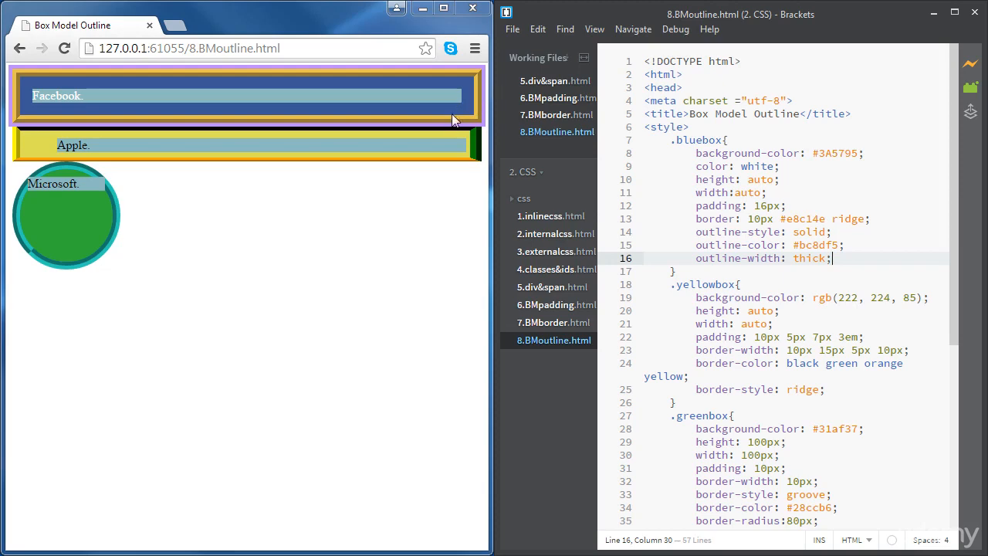
{"action": "mouse_move", "coordinate": [451, 126]}
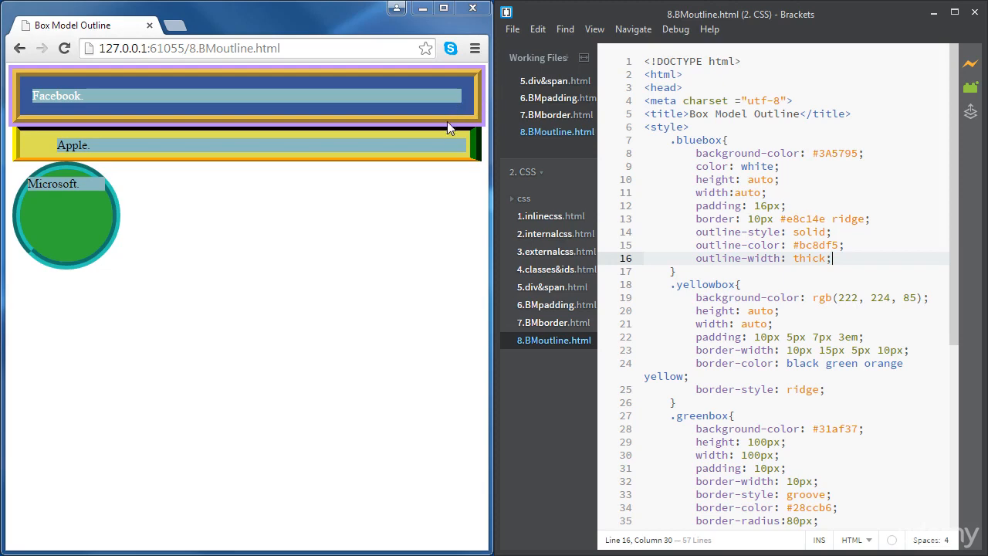